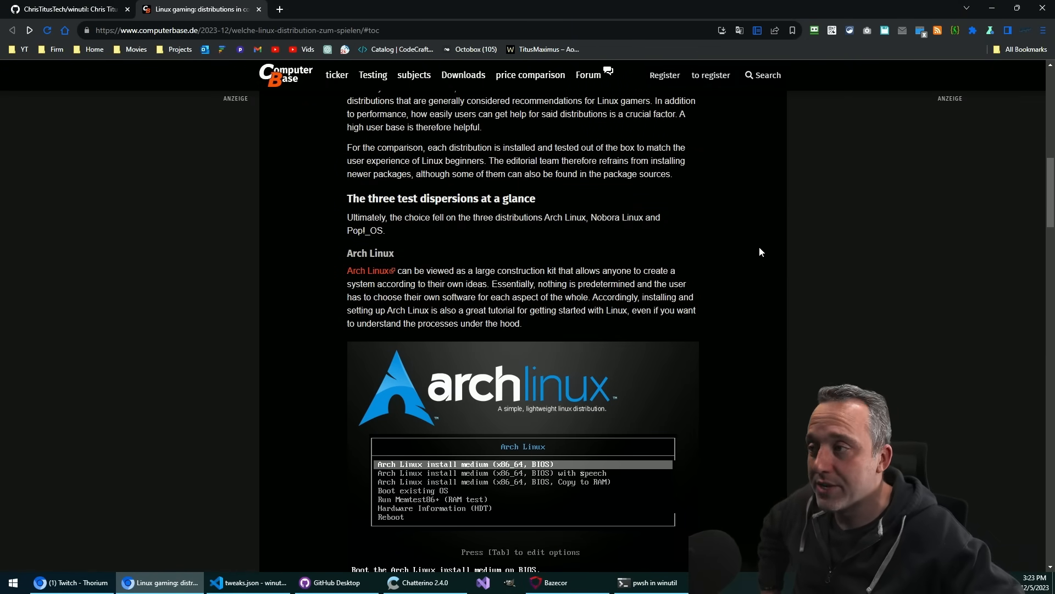
Step: Scroll through the Arch Linux and Nobara Linux distro descriptions until Pop!_OS appears
scroll(down, 3)
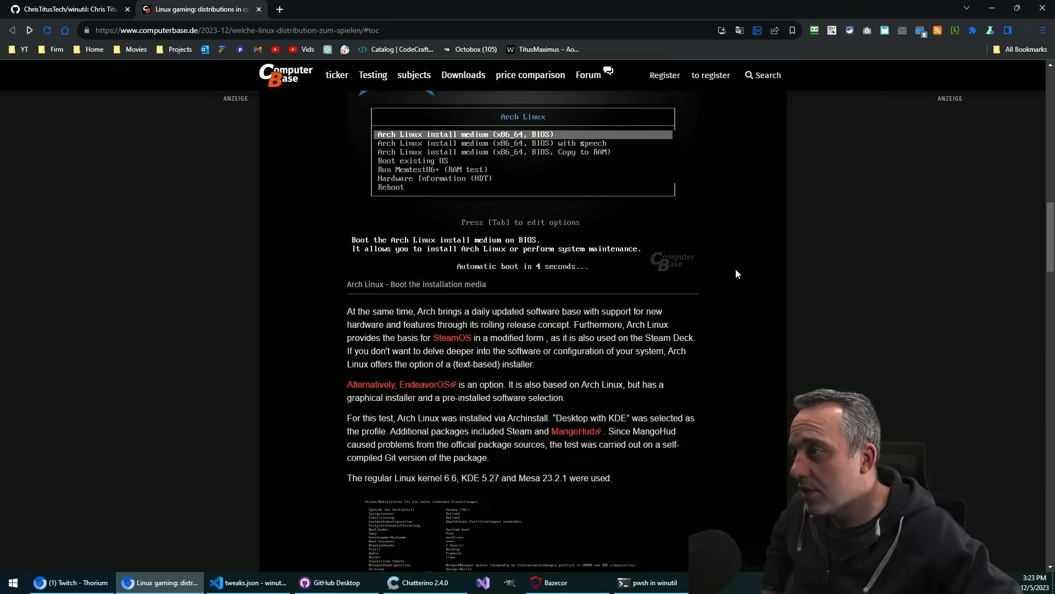
scroll(down, 3)
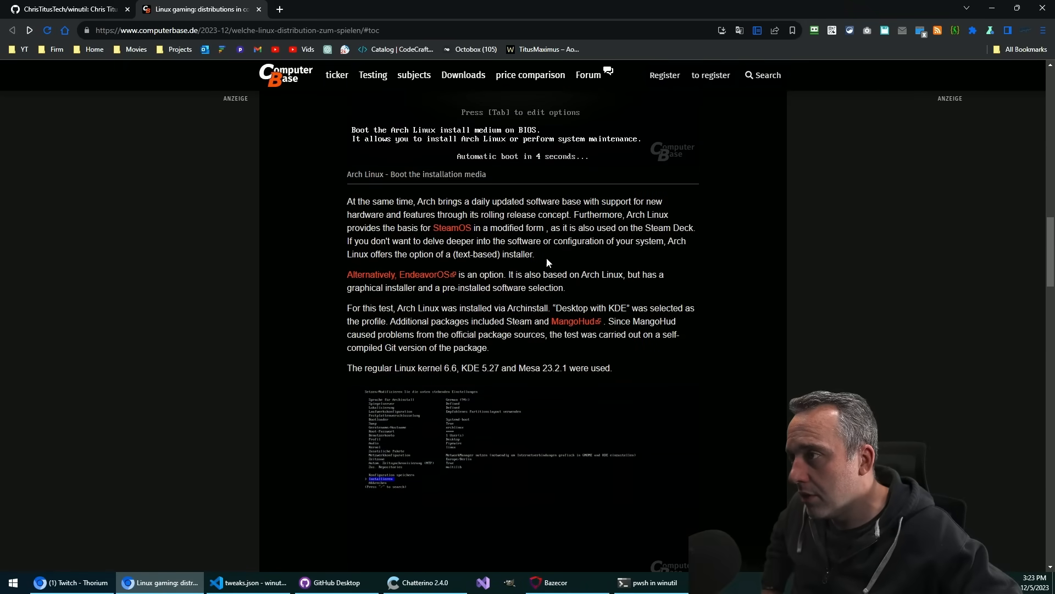
scroll(down, 3)
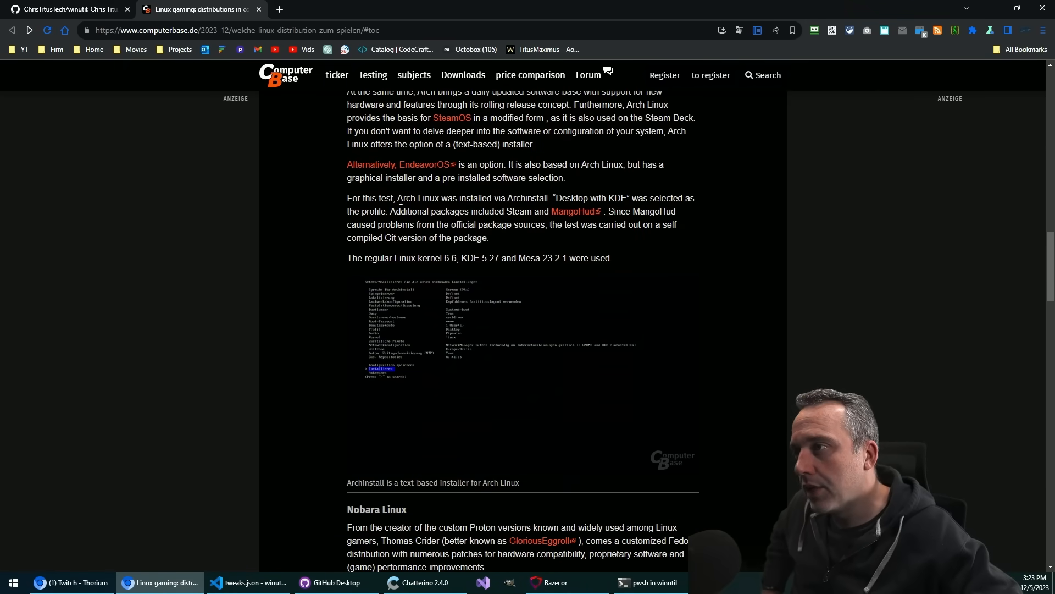
scroll(down, 3)
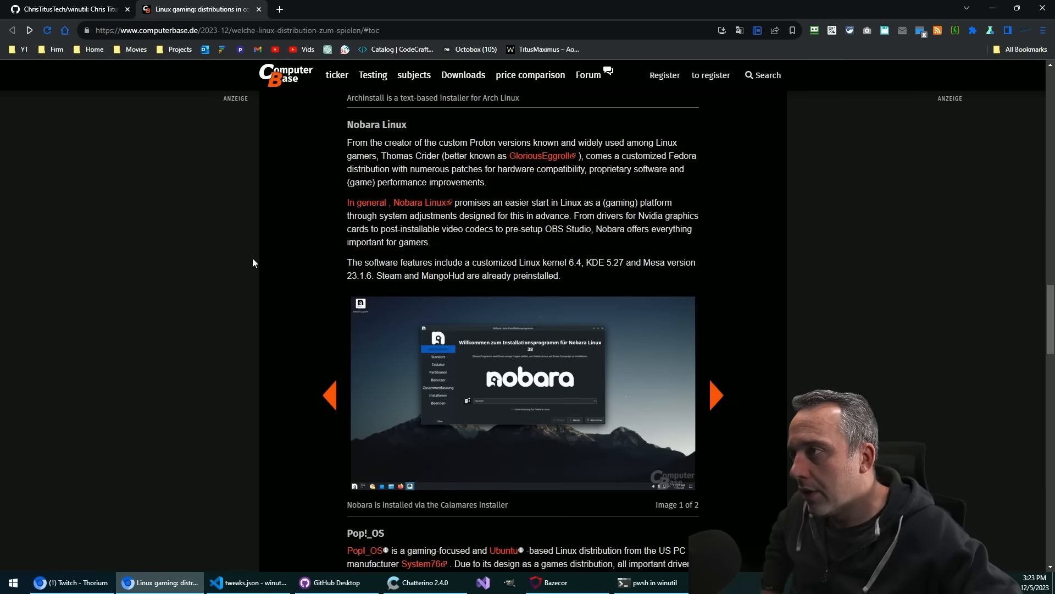
mouse_move(730, 209)
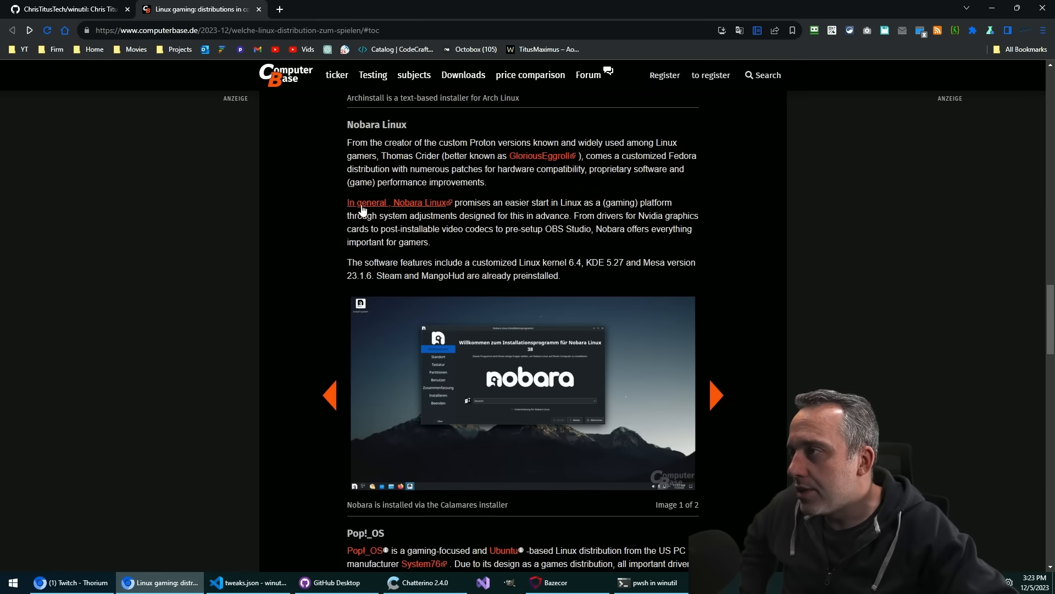
scroll(down, 3)
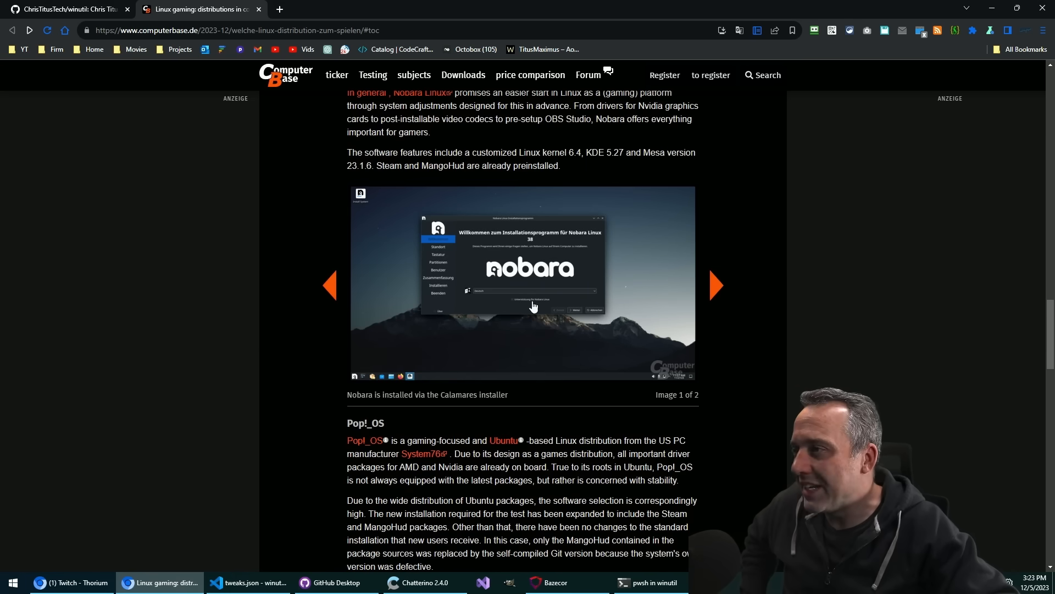
mouse_move(488, 285)
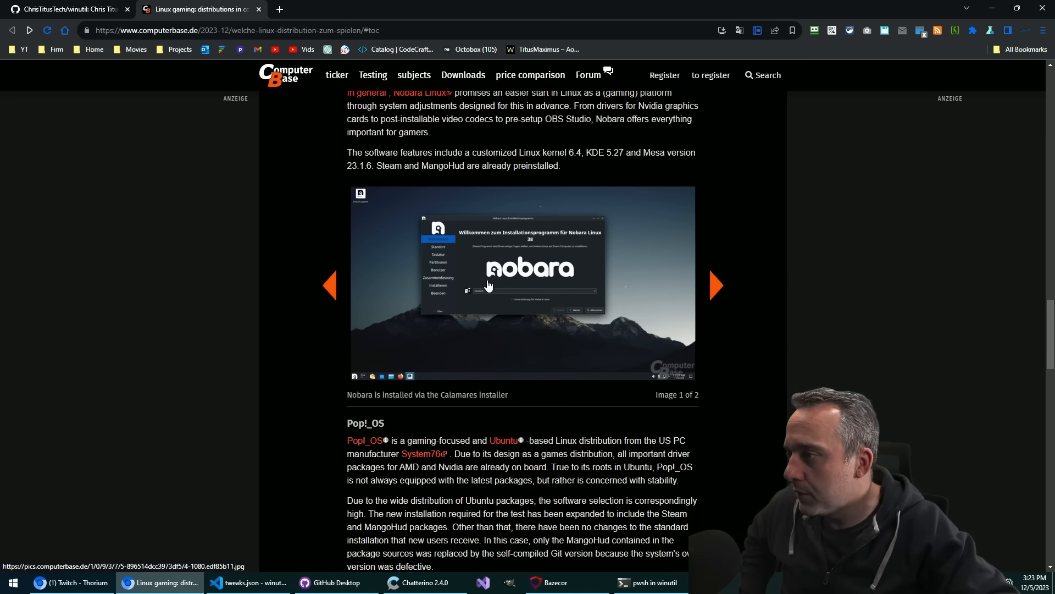
scroll(down, 3)
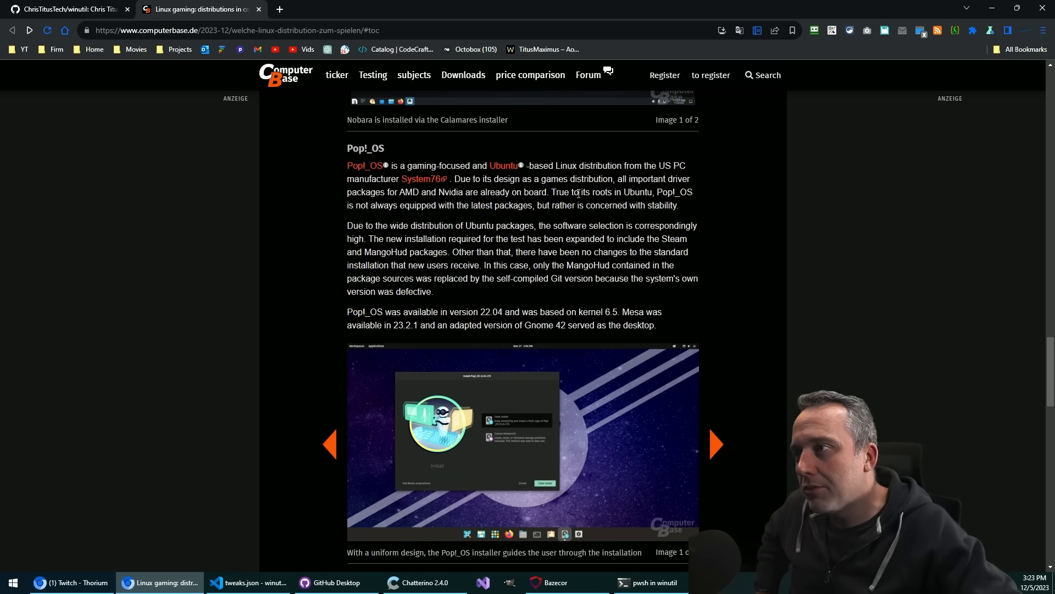
scroll(down, 3)
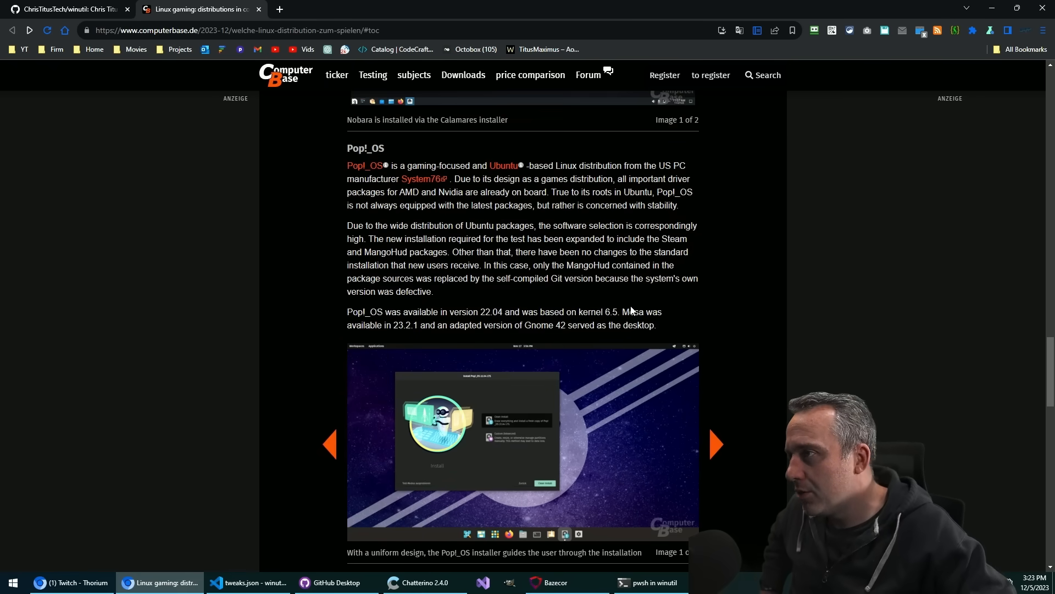
Step: Read on through Pop!_OS, the Windows 11 comparison and the test system with its Ryzen photo
scroll(down, 3)
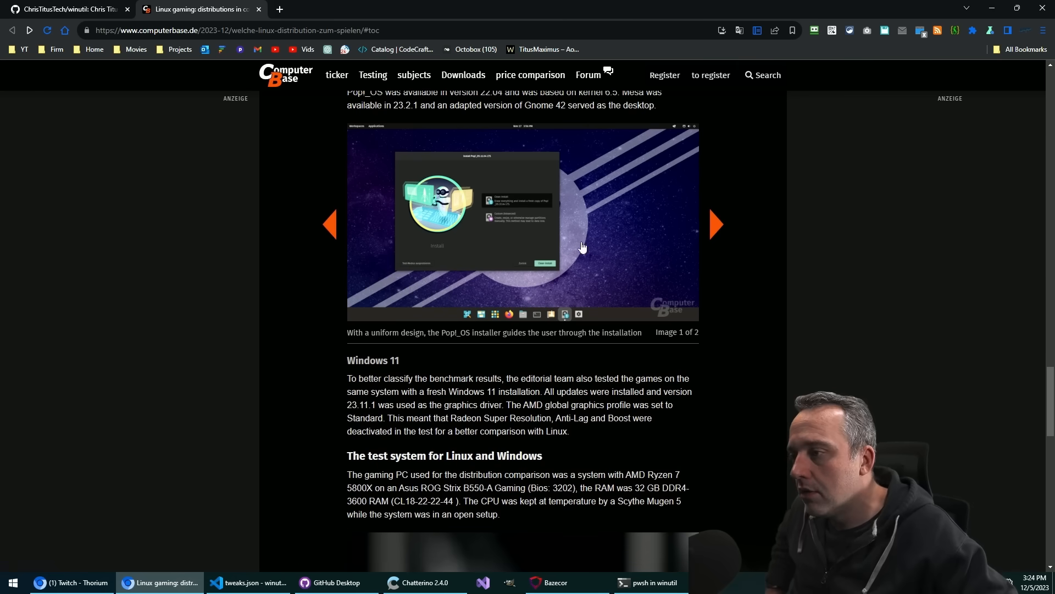
mouse_move(686, 291)
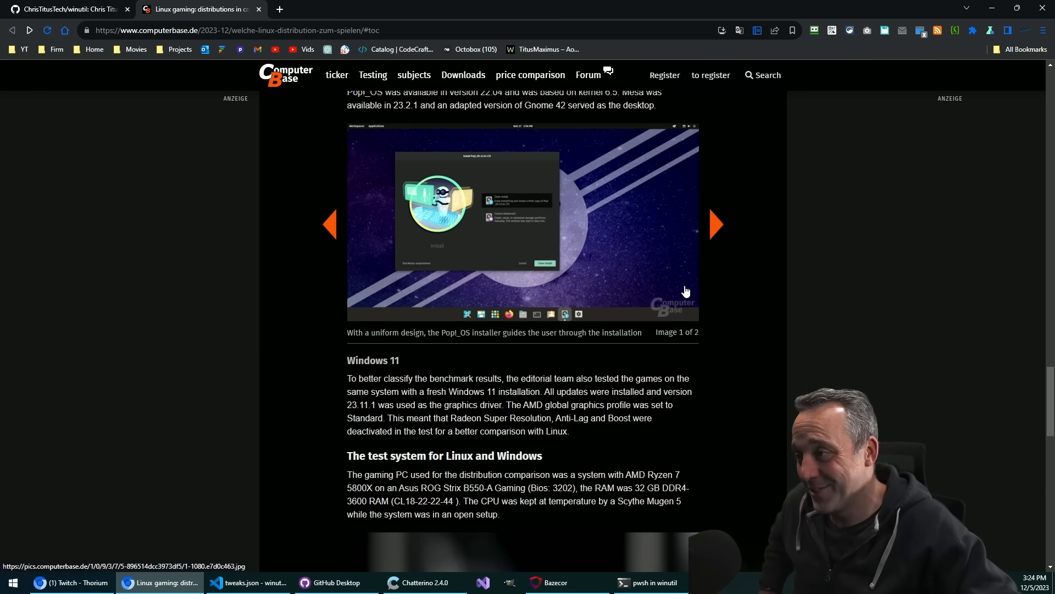
mouse_move(648, 277)
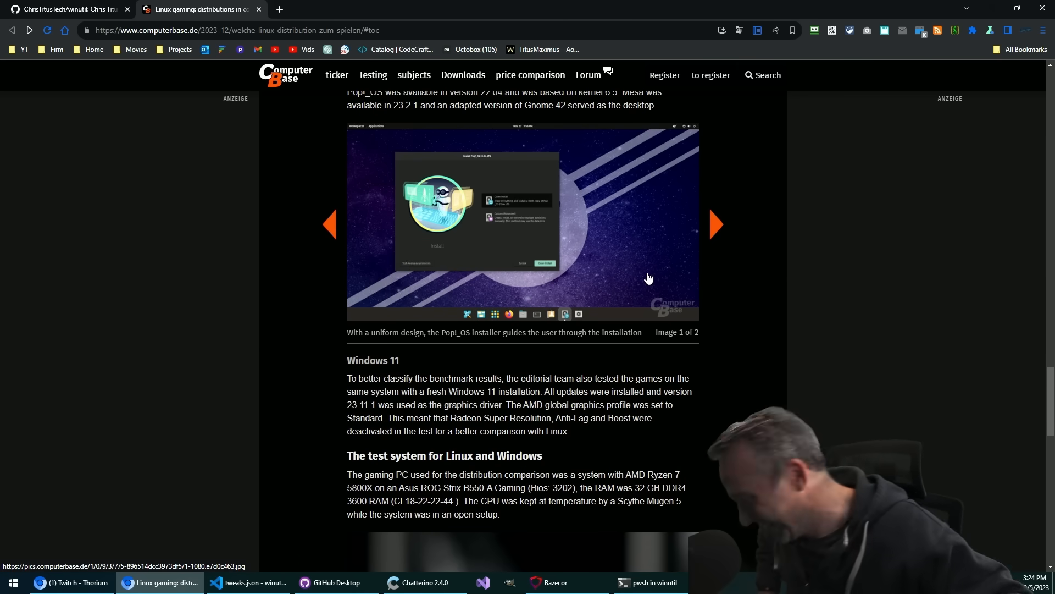
scroll(down, 3)
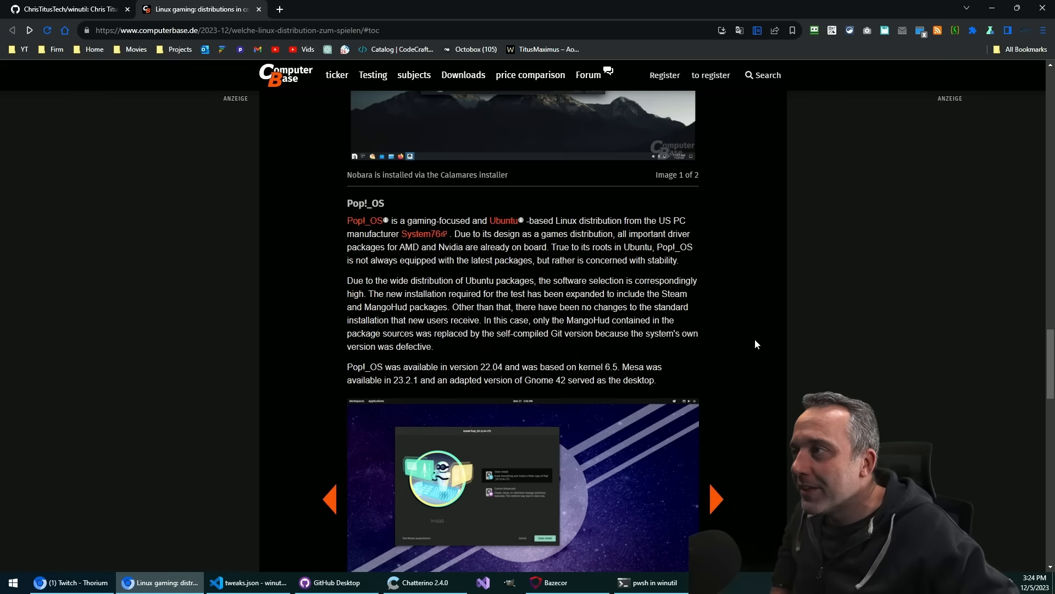
scroll(down, 3)
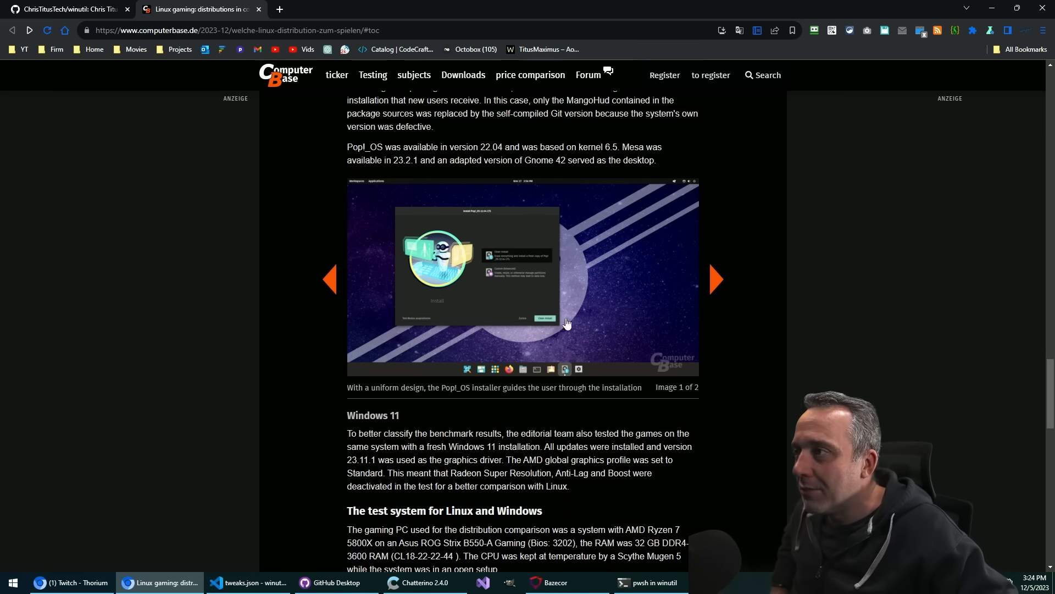
mouse_move(561, 277)
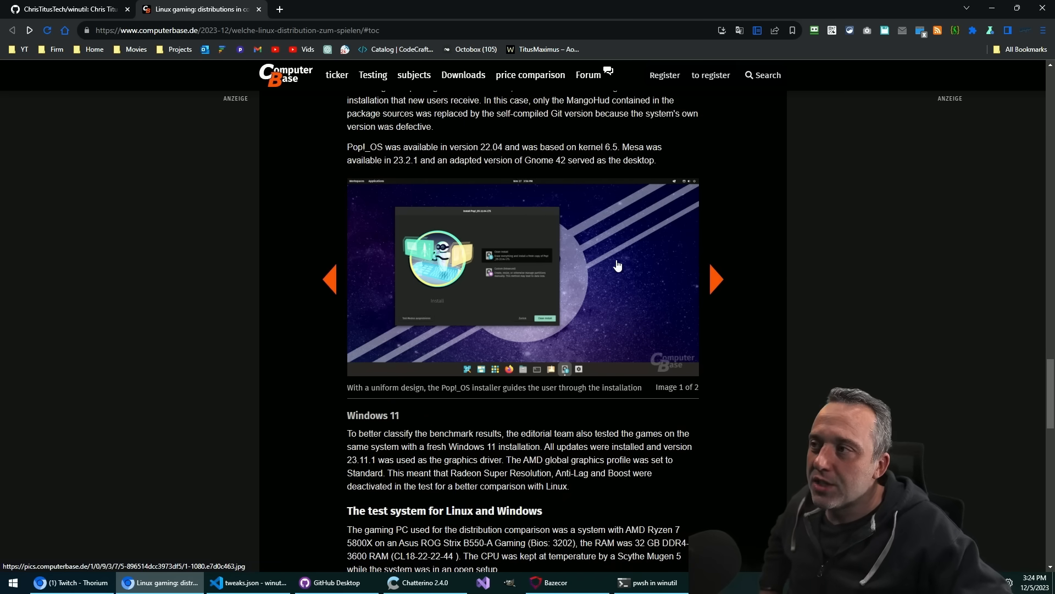
mouse_move(756, 290)
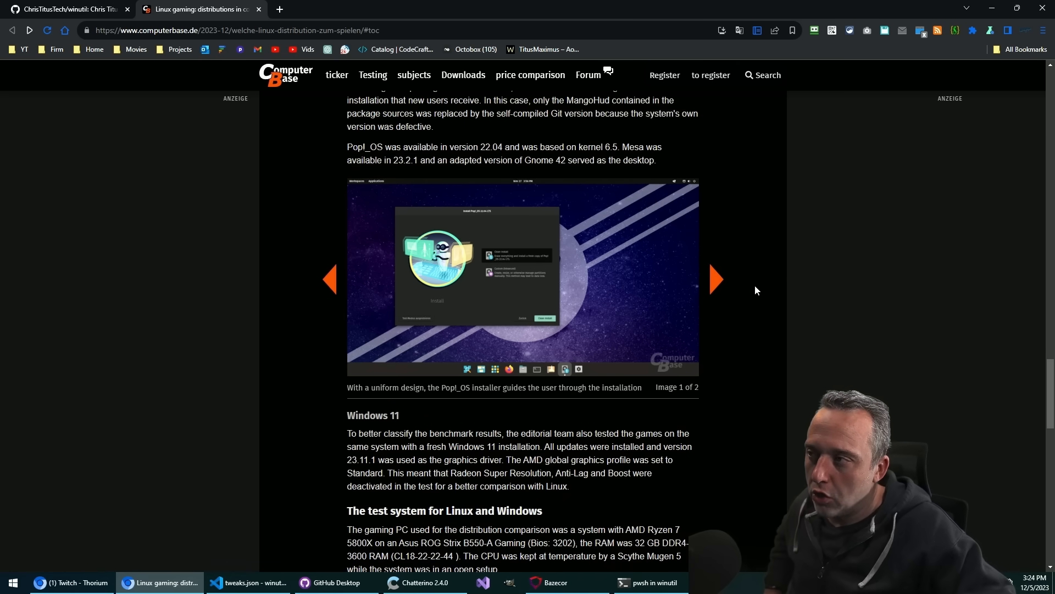
scroll(down, 3)
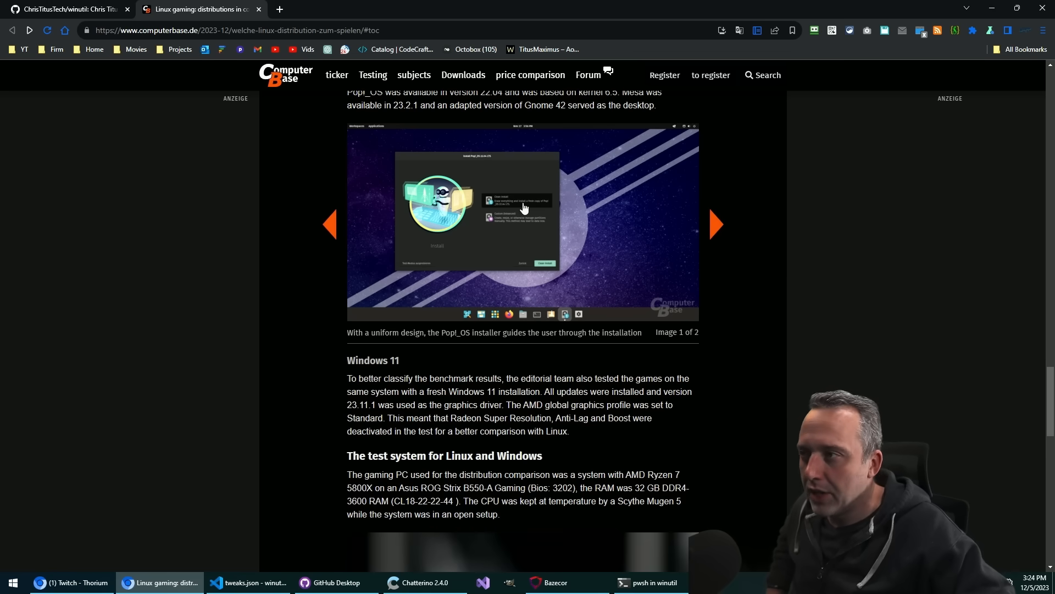
mouse_move(501, 210)
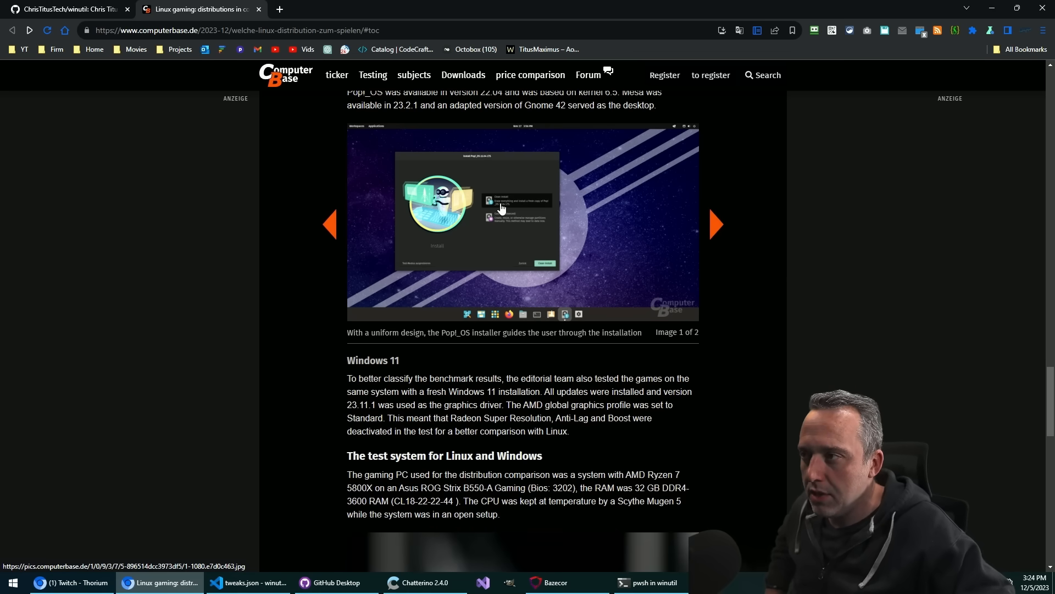
mouse_move(586, 207)
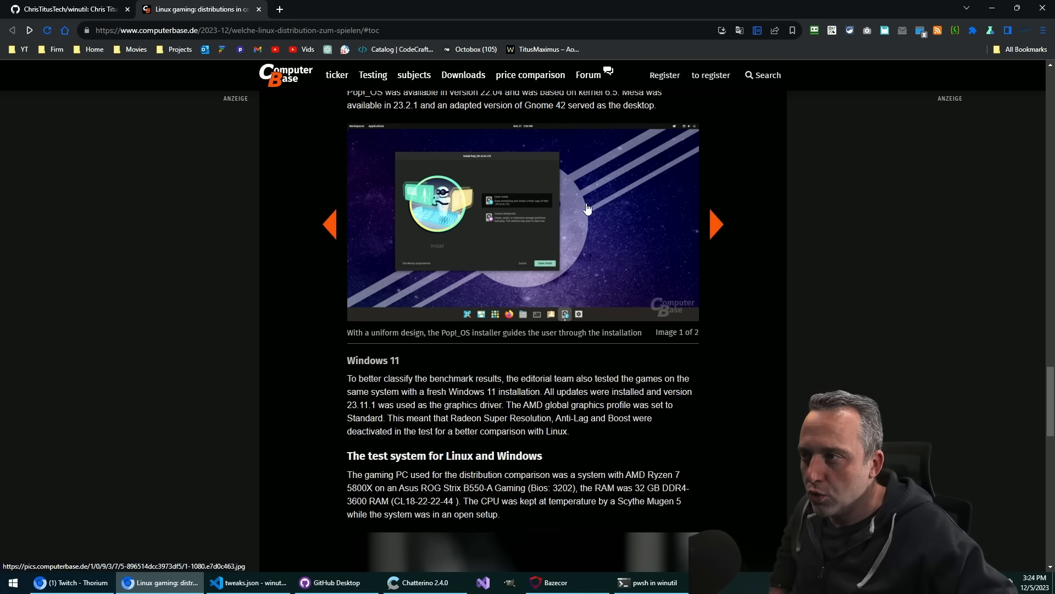
mouse_move(653, 285)
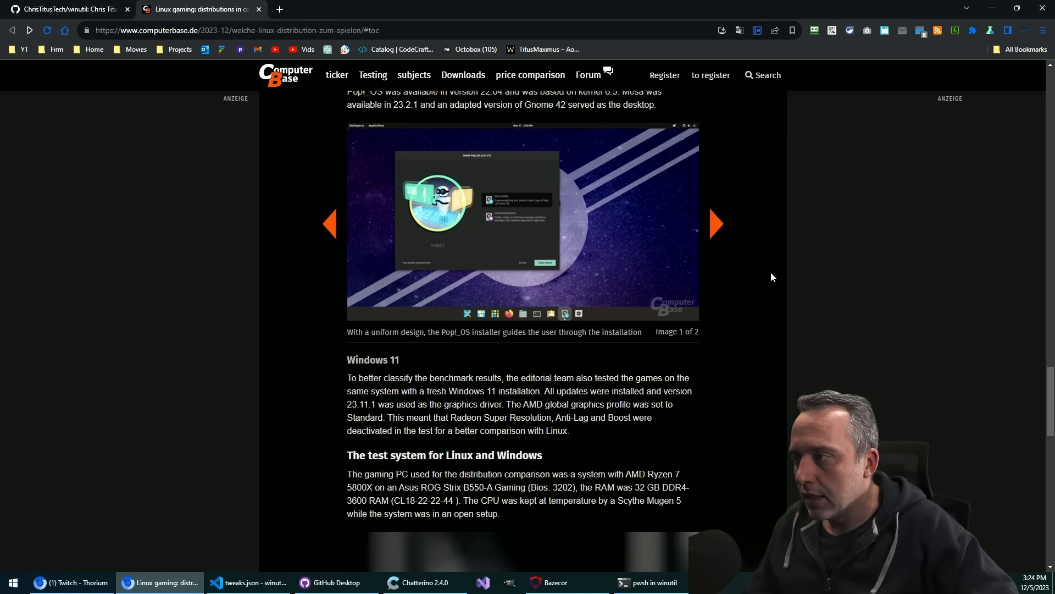
scroll(down, 3)
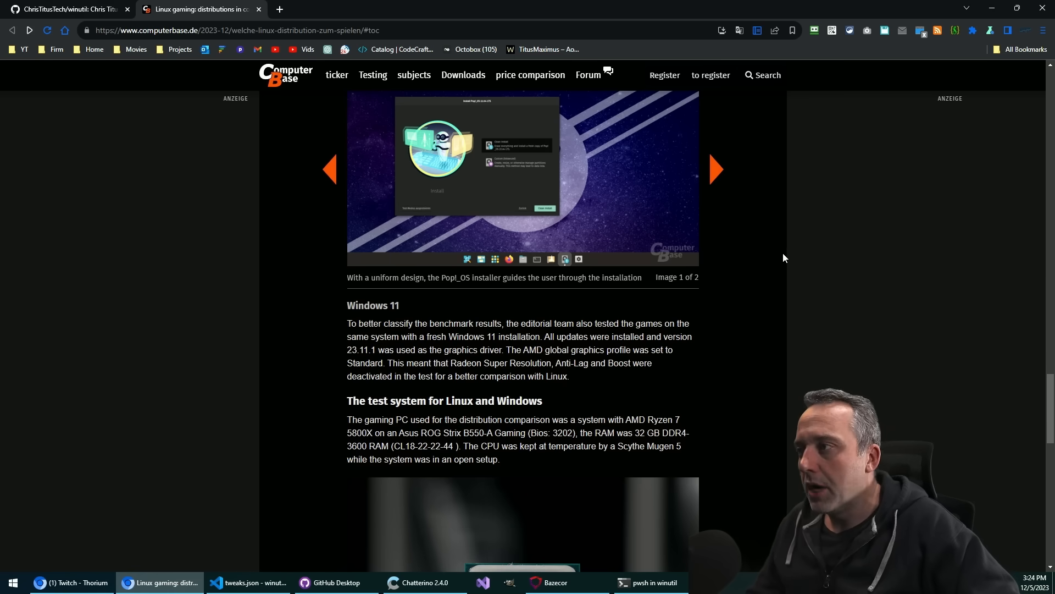
scroll(down, 3)
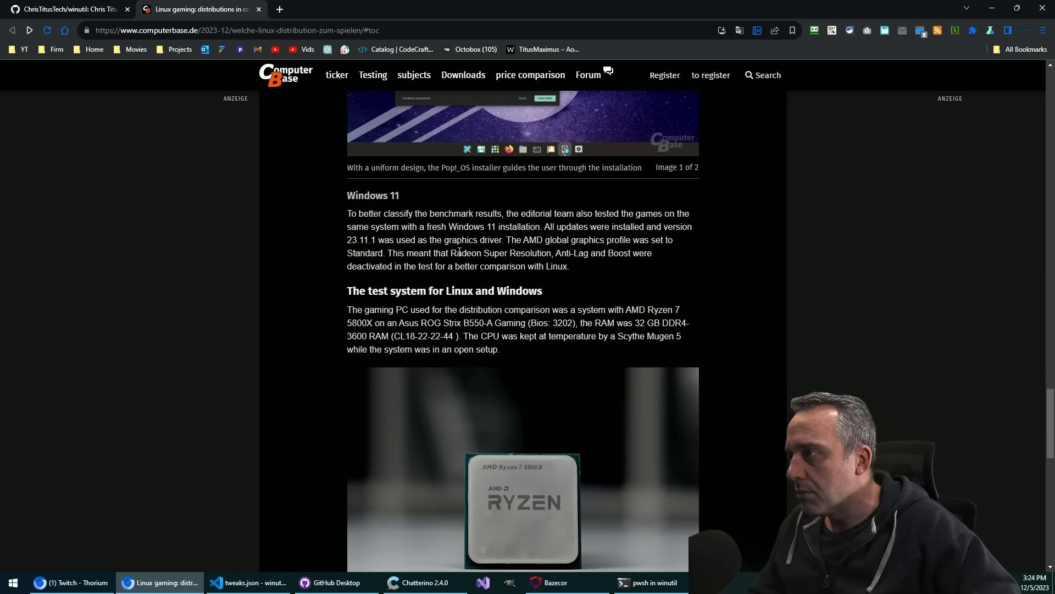
scroll(down, 3)
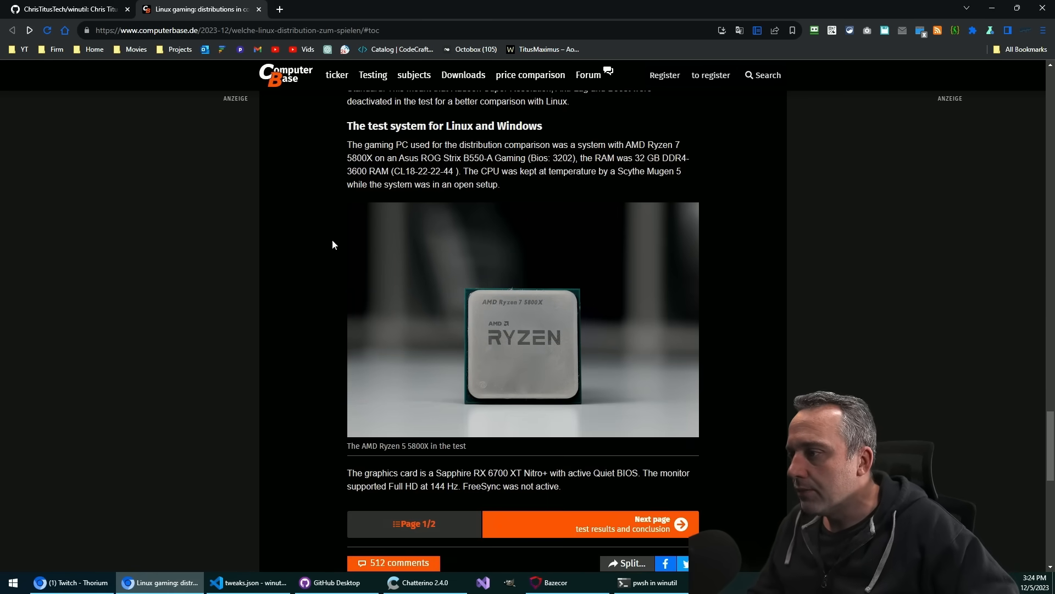
Step: Go to the 'test results and conclusion' page and scroll to the Performance rating and Diagrams charts
click(589, 524)
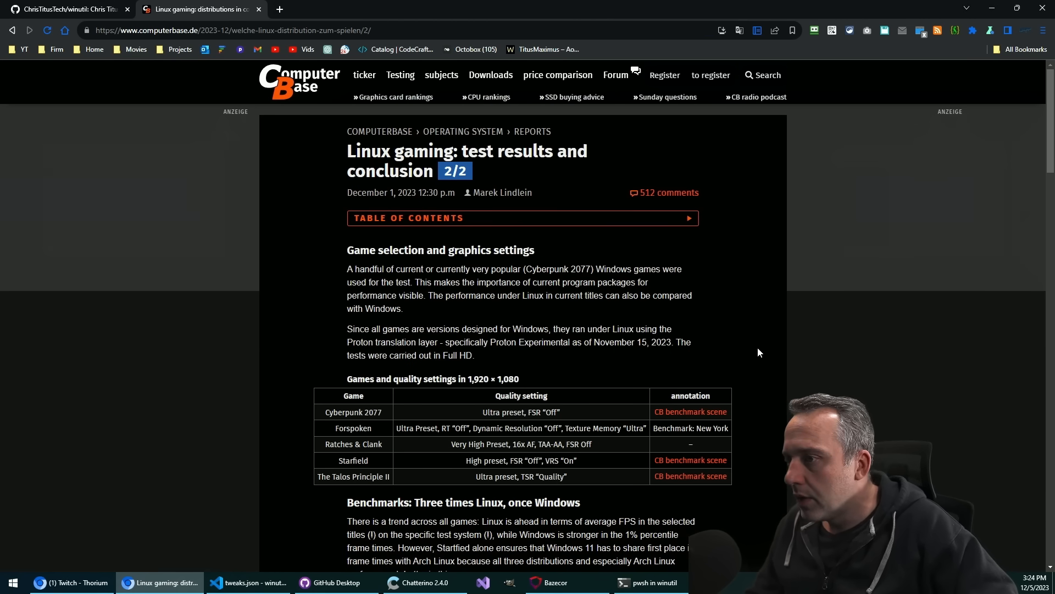
scroll(down, 3)
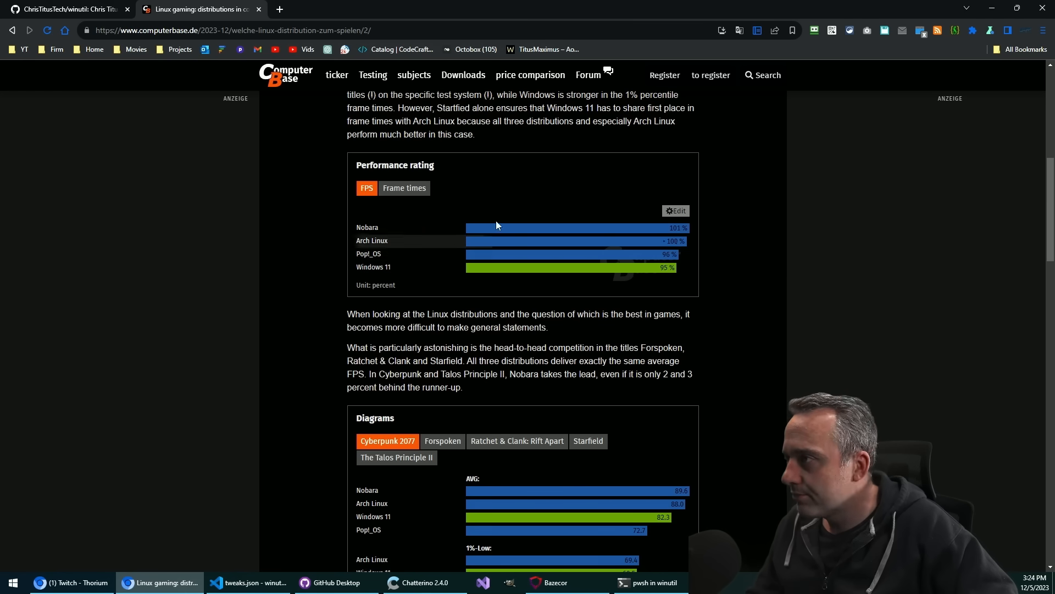
mouse_move(672, 243)
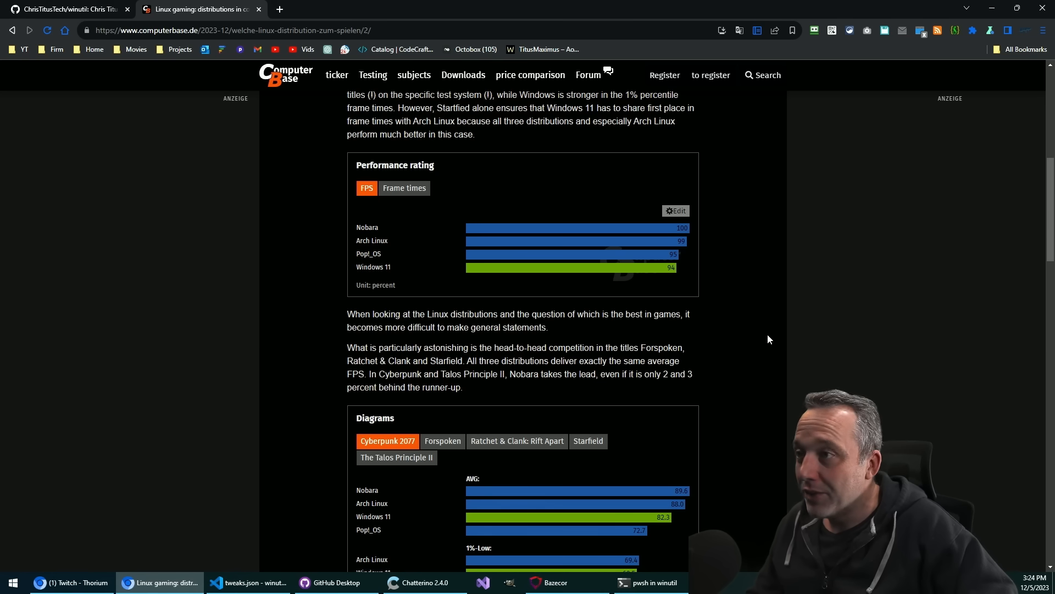
scroll(down, 3)
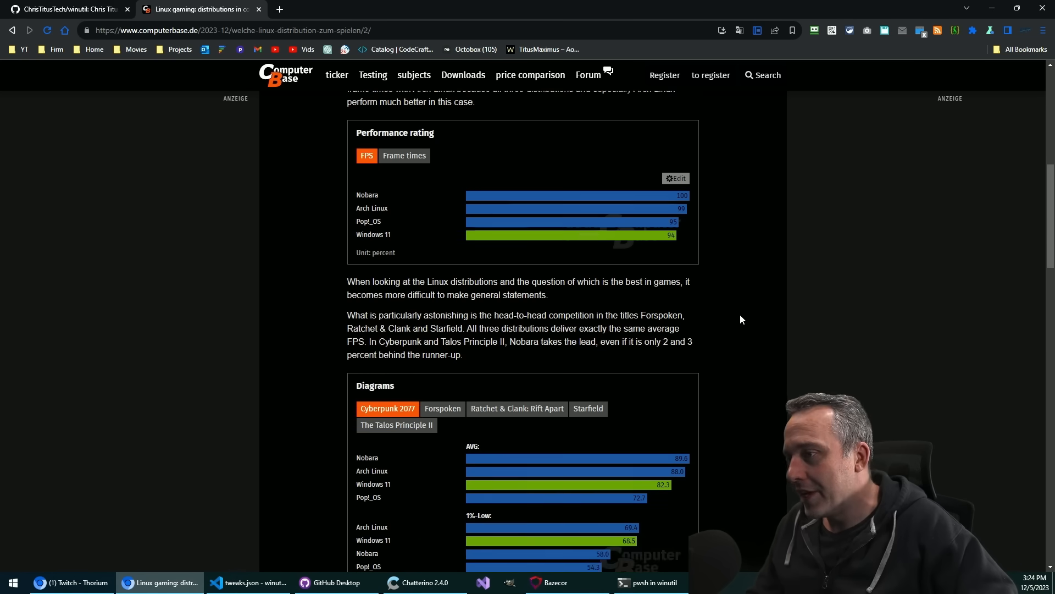
scroll(down, 3)
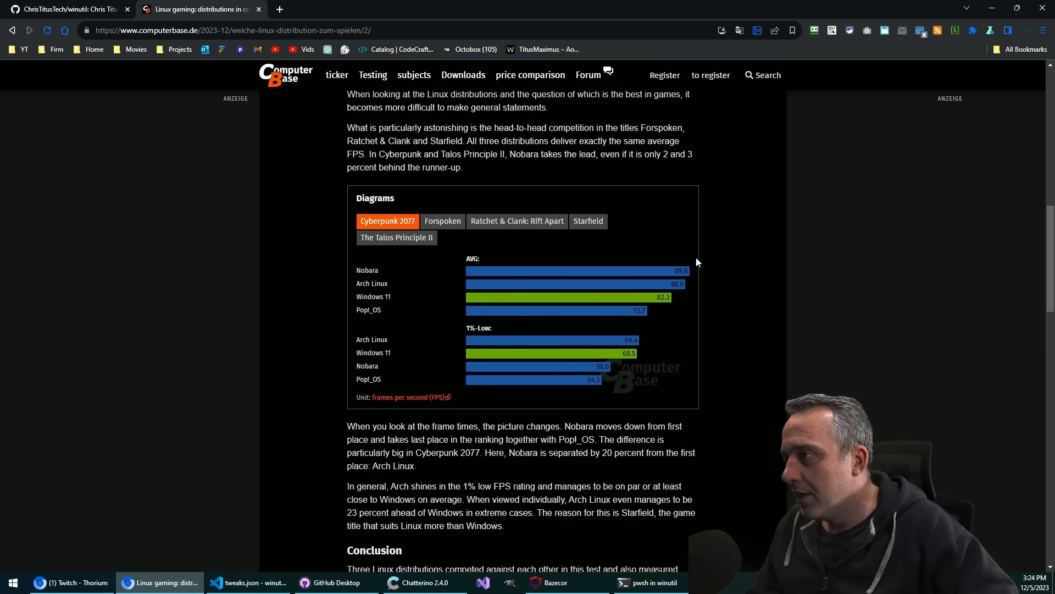
mouse_move(442, 221)
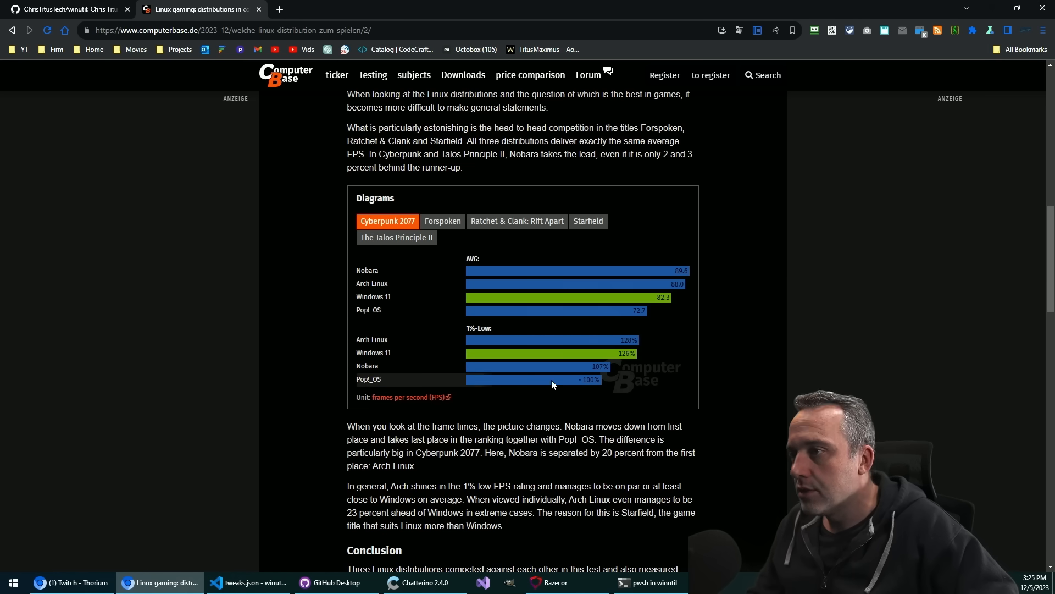
Step: Switch the Diagrams chart through Forspoken, Ratchet & Clank: Rift Apart, Starfield and The Talos Principle II
click(442, 221)
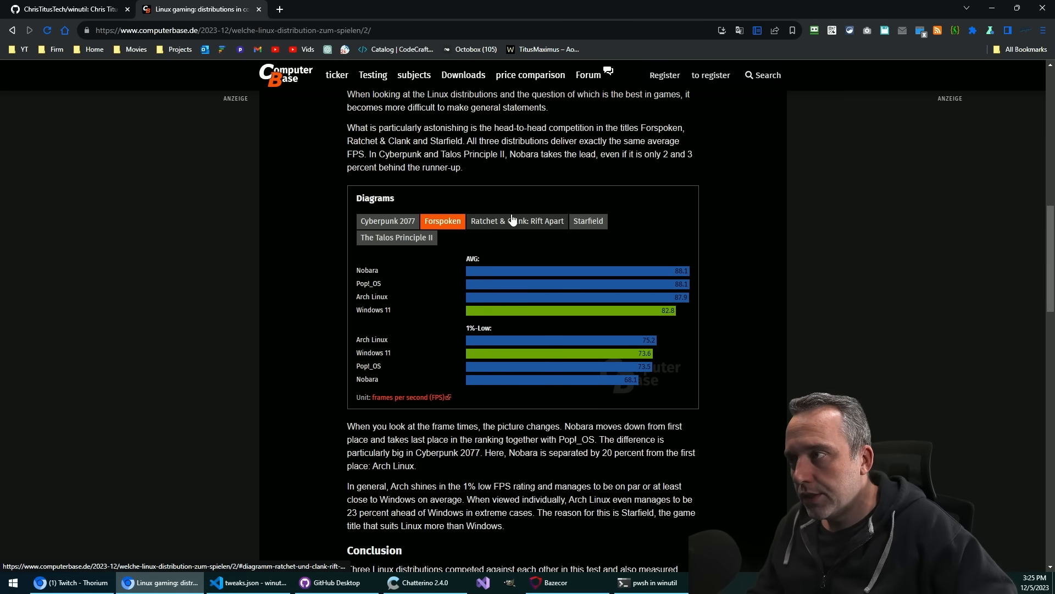
click(516, 221)
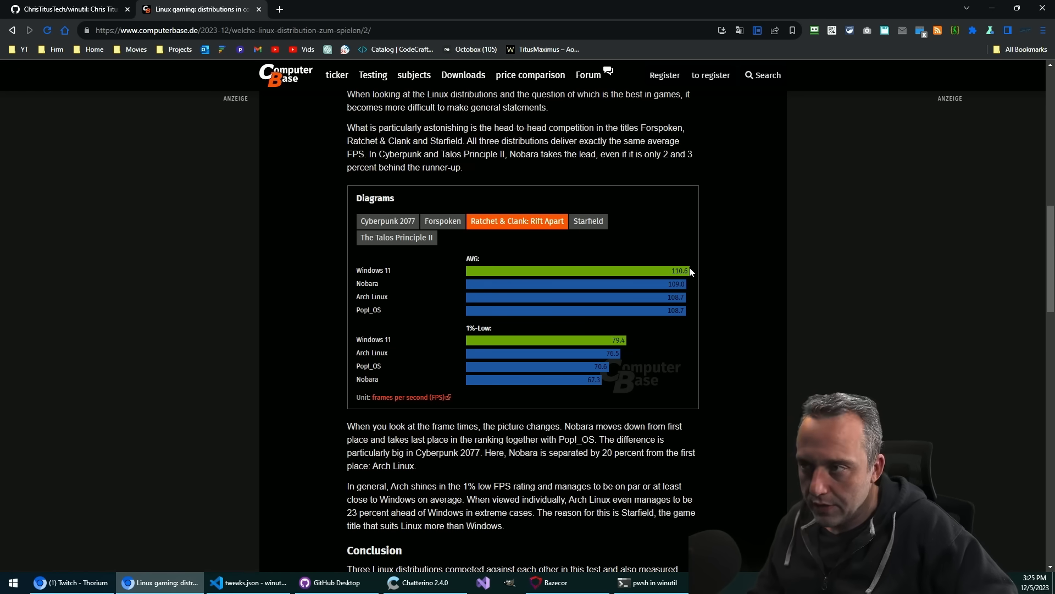
mouse_move(705, 251)
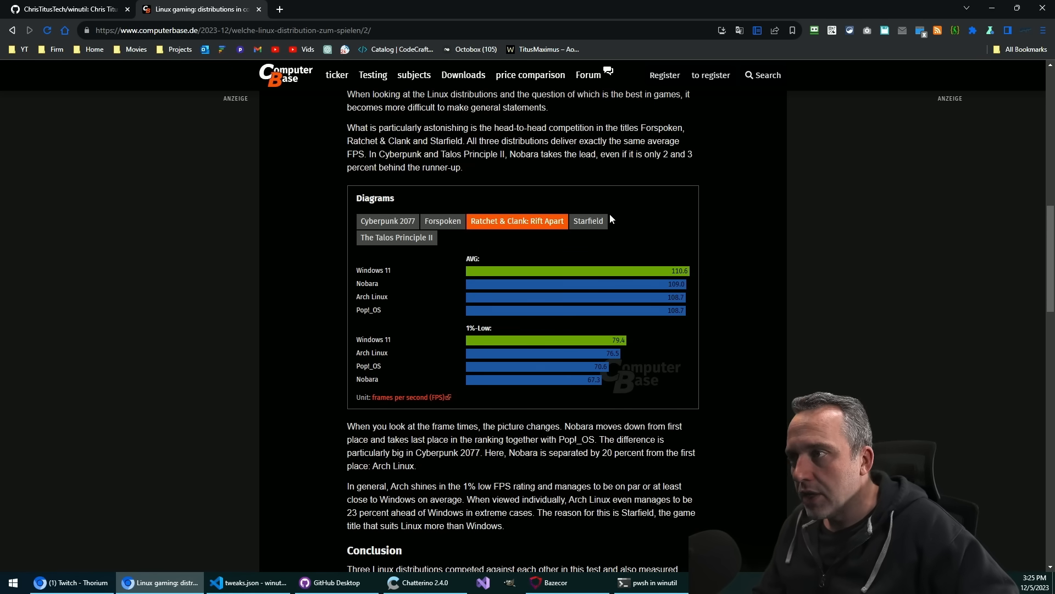
click(587, 221)
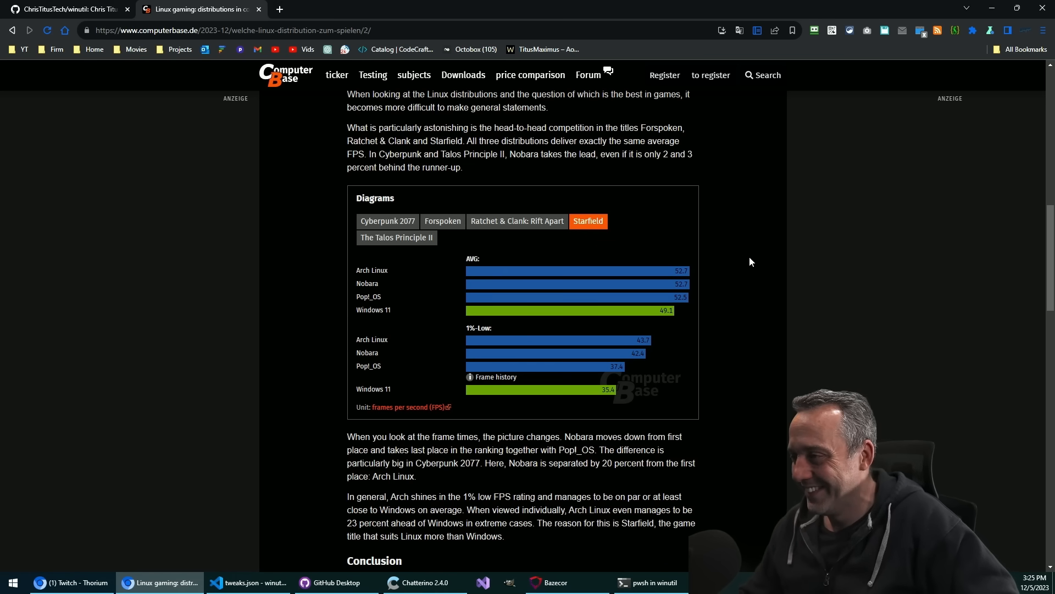
mouse_move(731, 244)
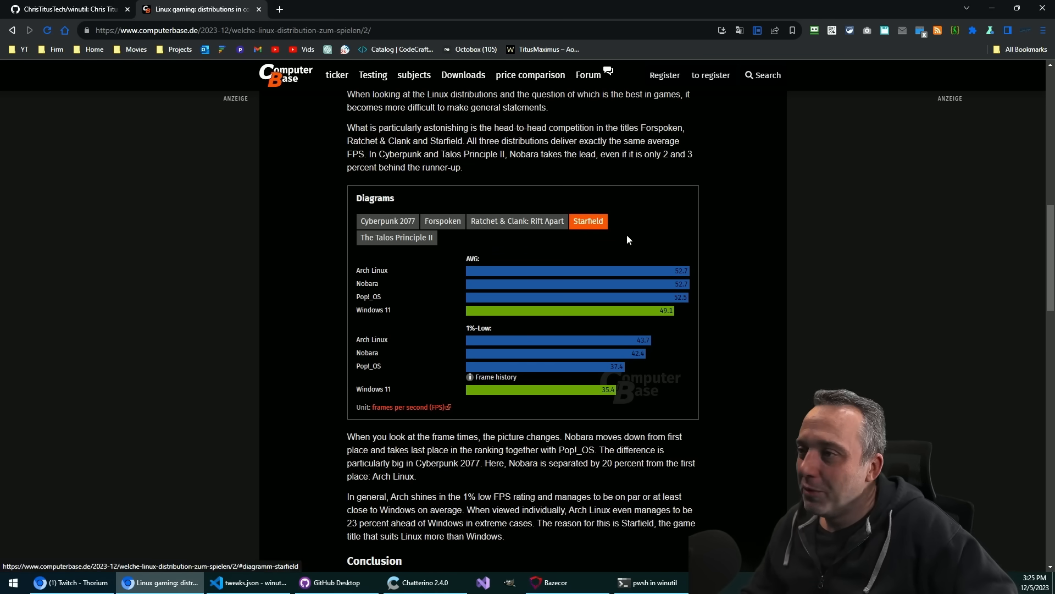
mouse_move(393, 249)
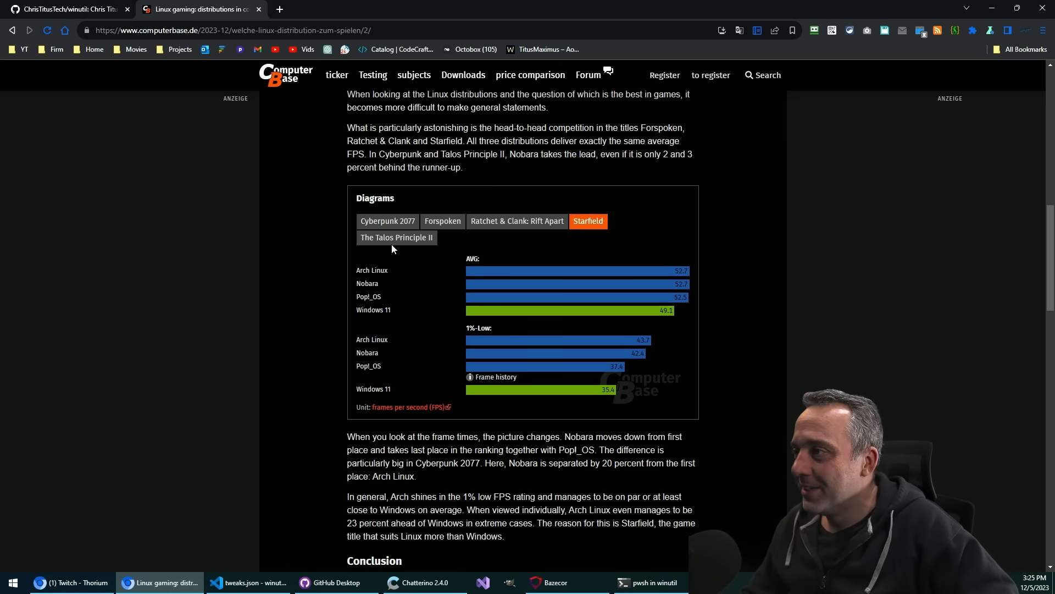
click(396, 237)
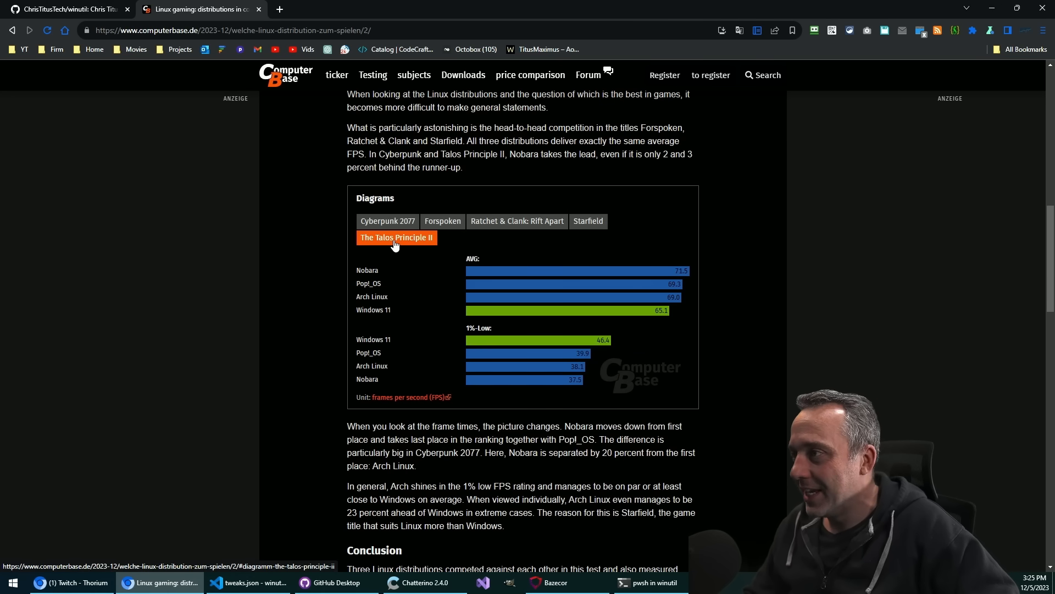
mouse_move(394, 255)
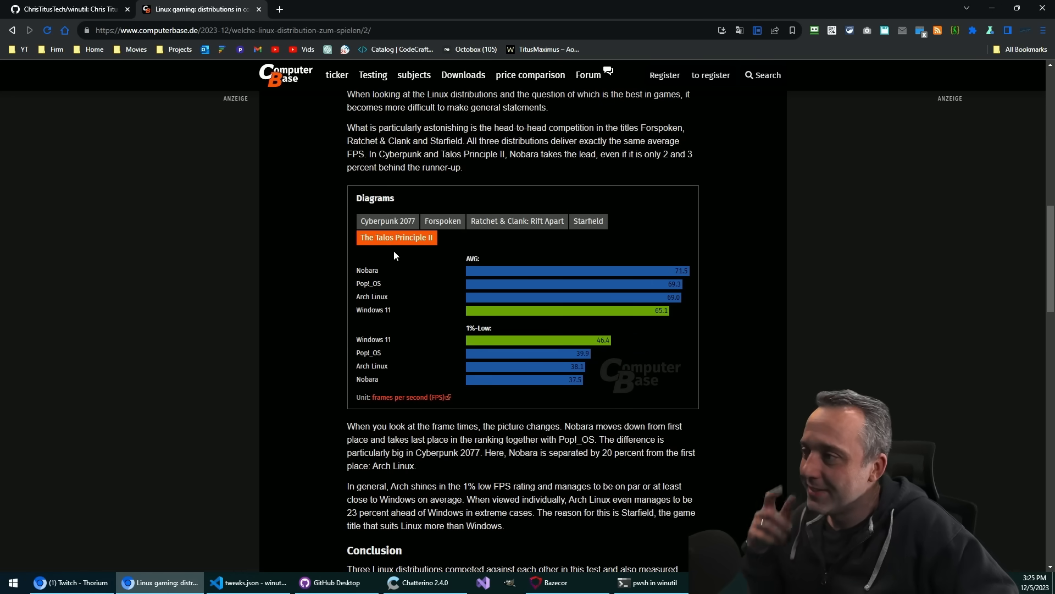
mouse_move(393, 240)
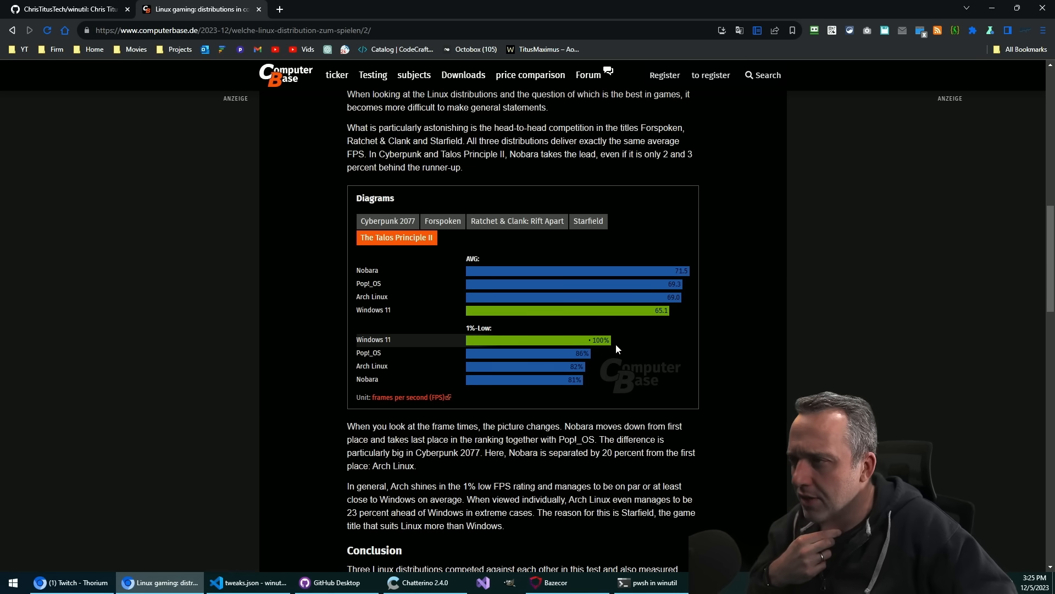
mouse_move(480, 338)
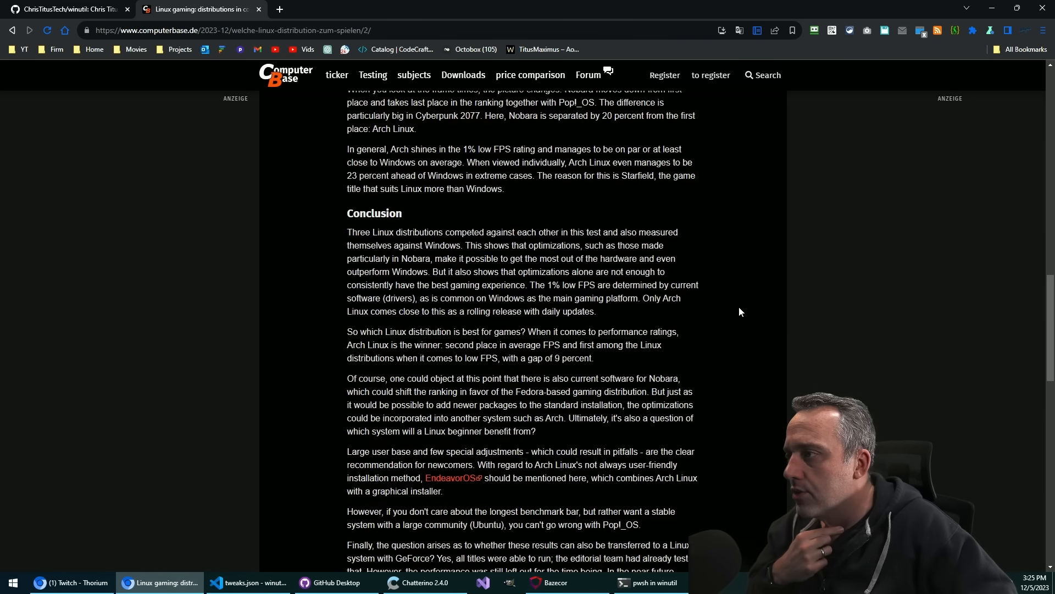
Step: Scroll to the article's end, then back up to the Benchmarks Performance rating chart
scroll(down, 3)
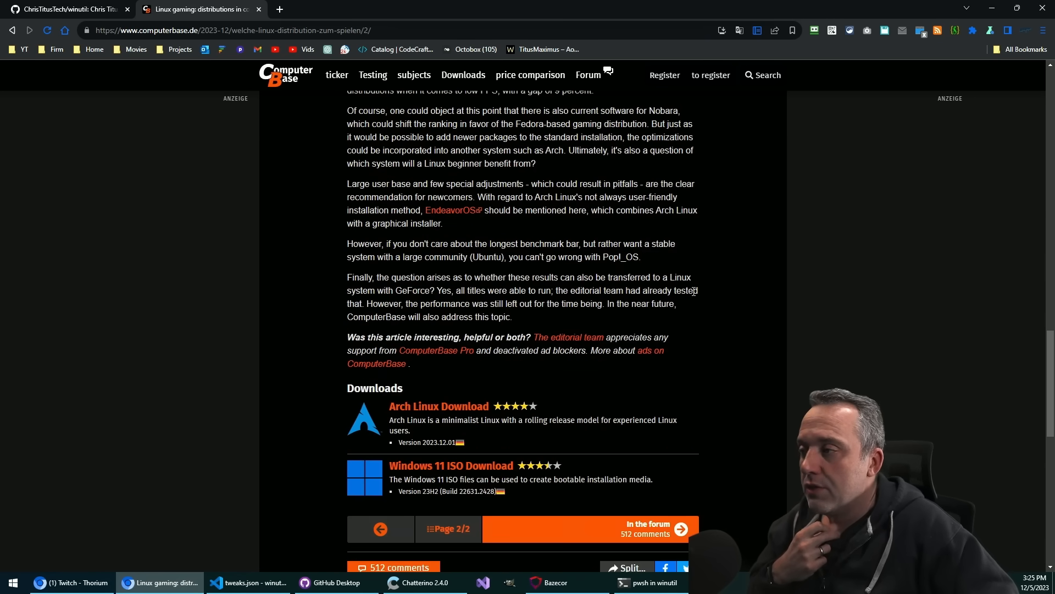
scroll(up, 3)
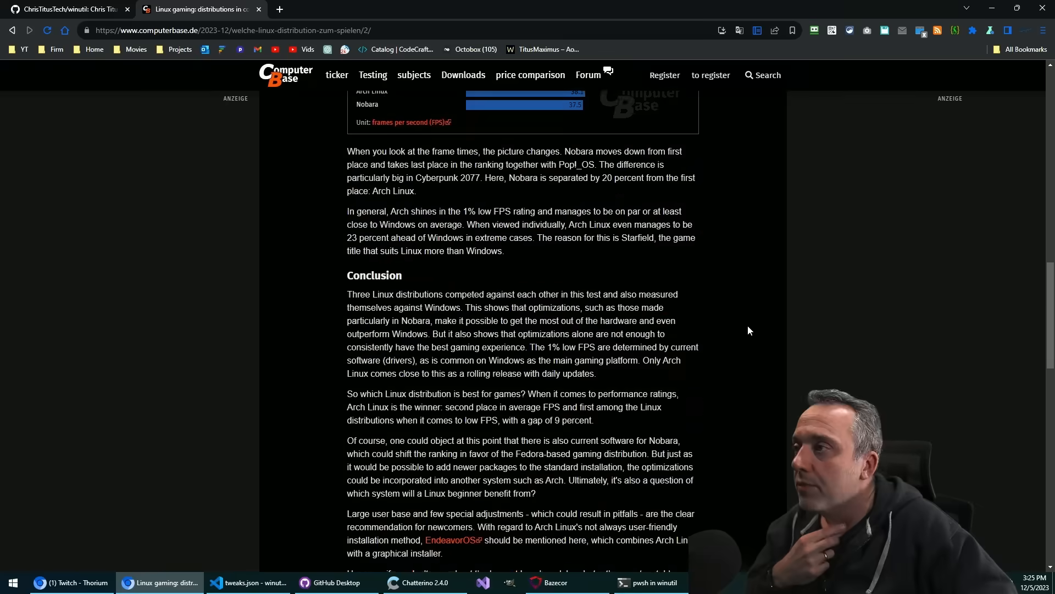
scroll(up, 3)
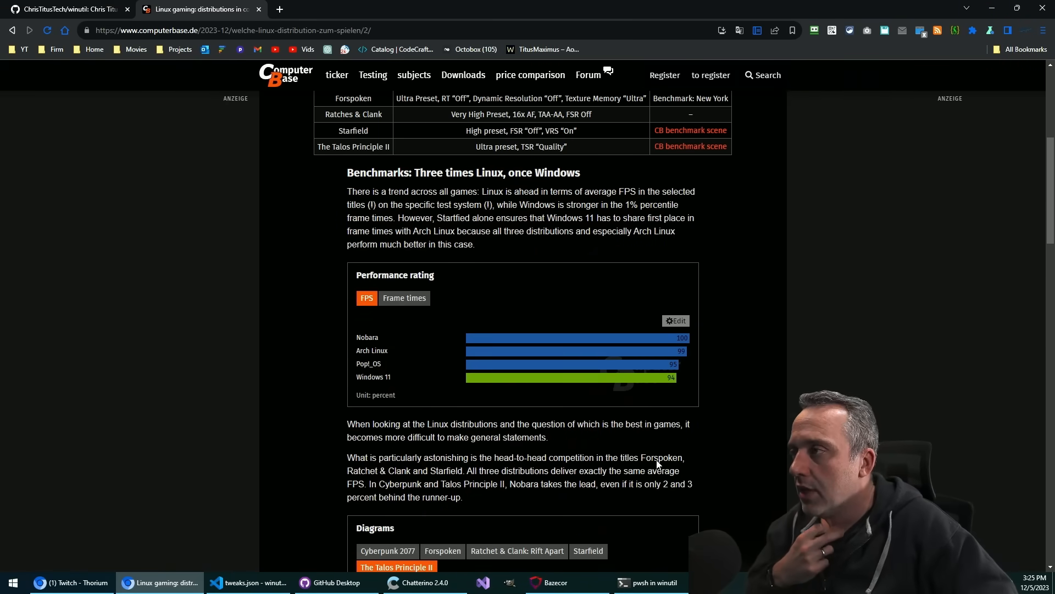
mouse_move(672, 479)
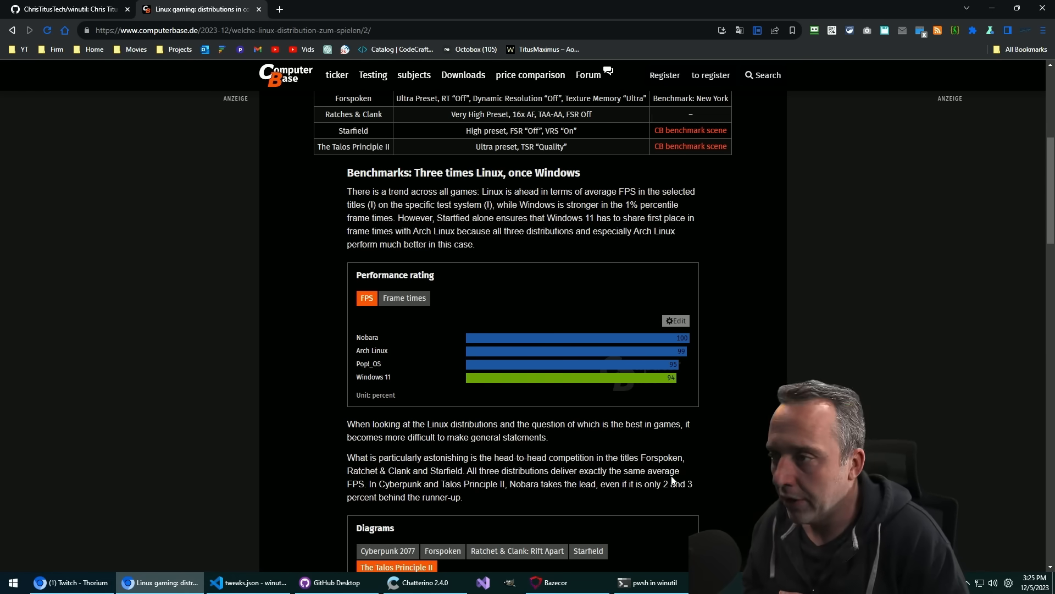